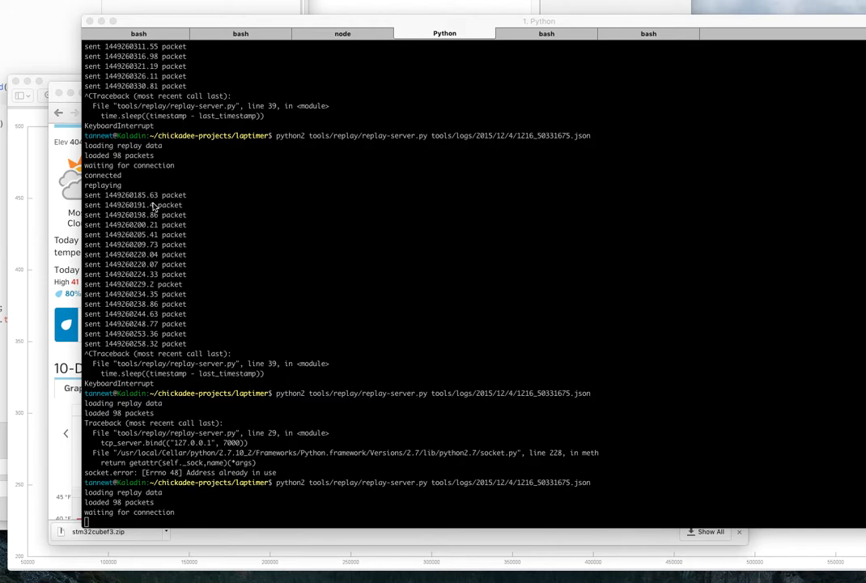
mouse_move(317, 479)
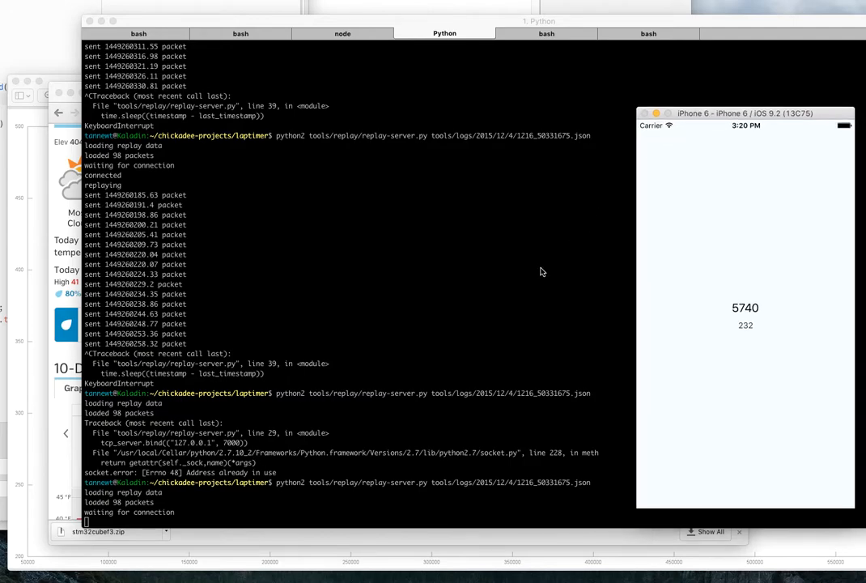
mouse_move(52, 136)
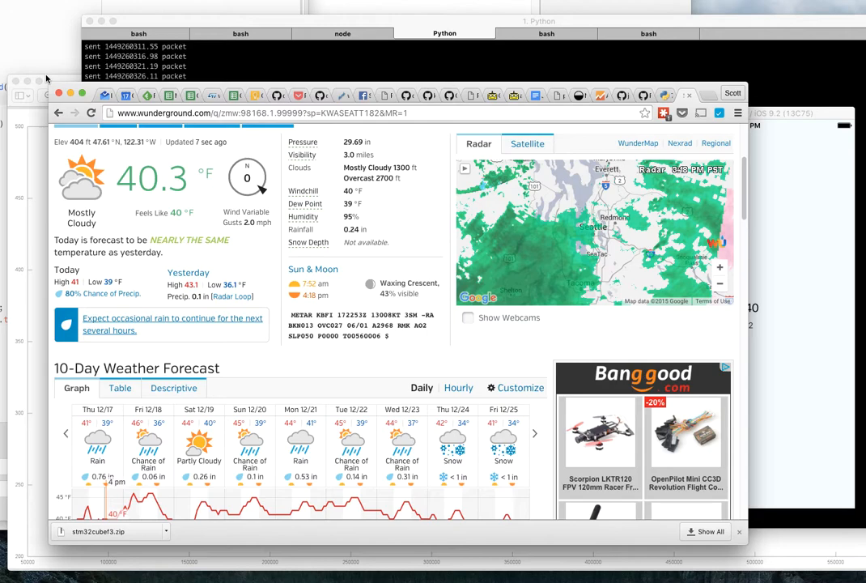
mouse_move(200, 76)
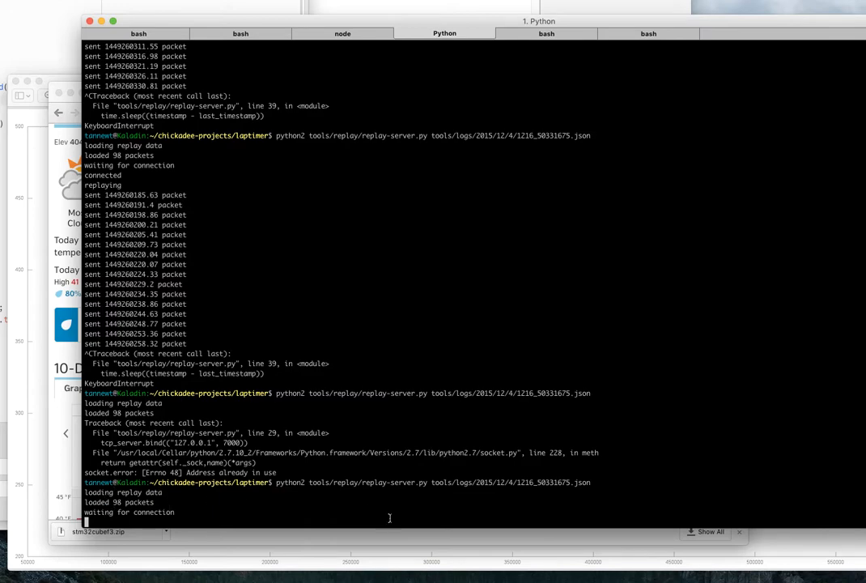
mouse_move(486, 517)
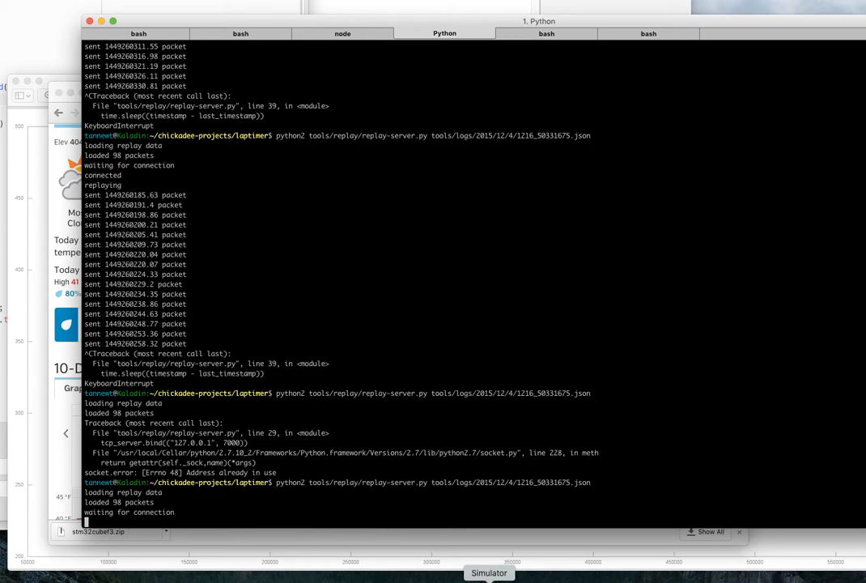
Bring the iOS Simulator app forward so it connects to the replay server and receives packets
left_click(488, 573)
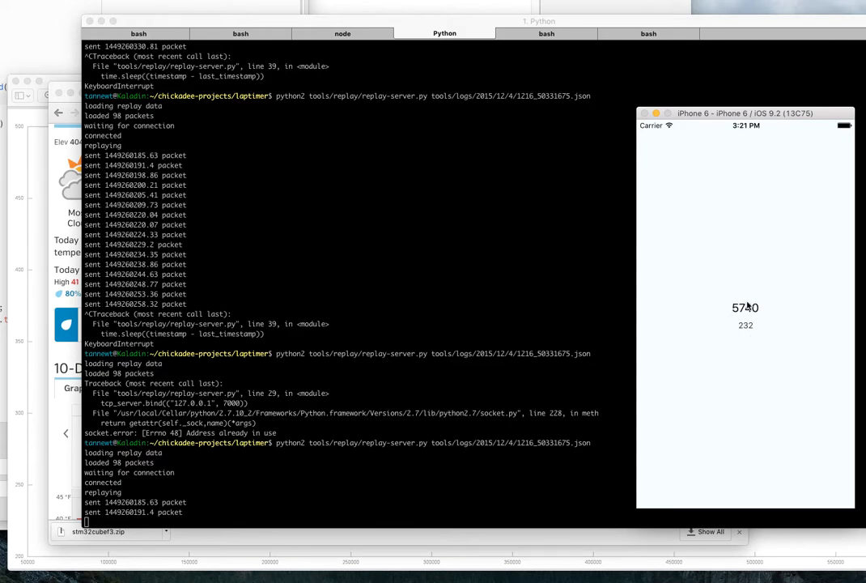
mouse_move(162, 472)
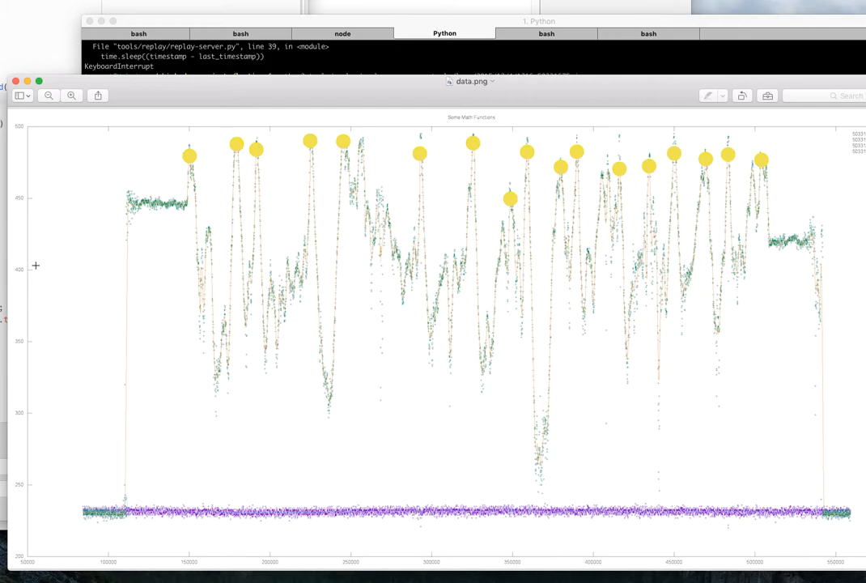
Run replay-server.py with log 1216_50331675.json, then return to the terminal from the peaks graph
type("python2 tools/replay/replay-server.py tools/logs/2015/12/4/1216_50331675.json")
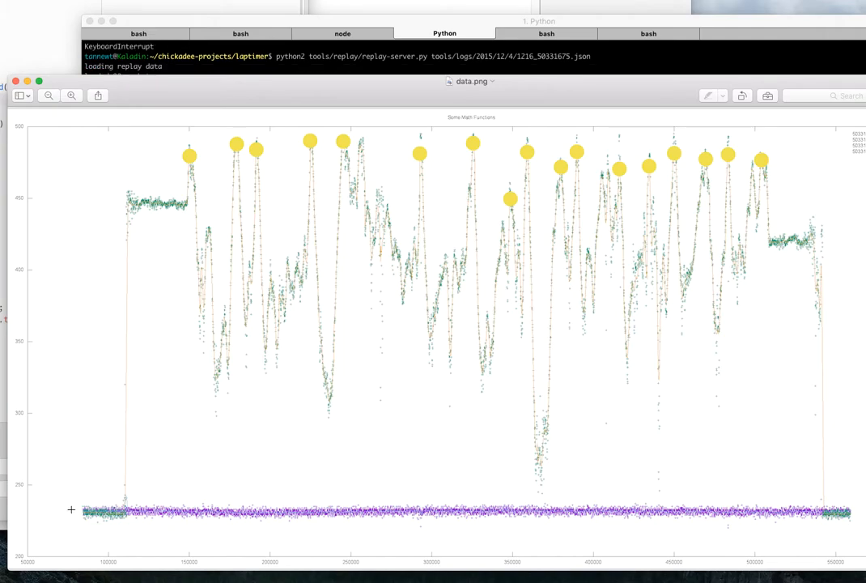
mouse_move(432, 358)
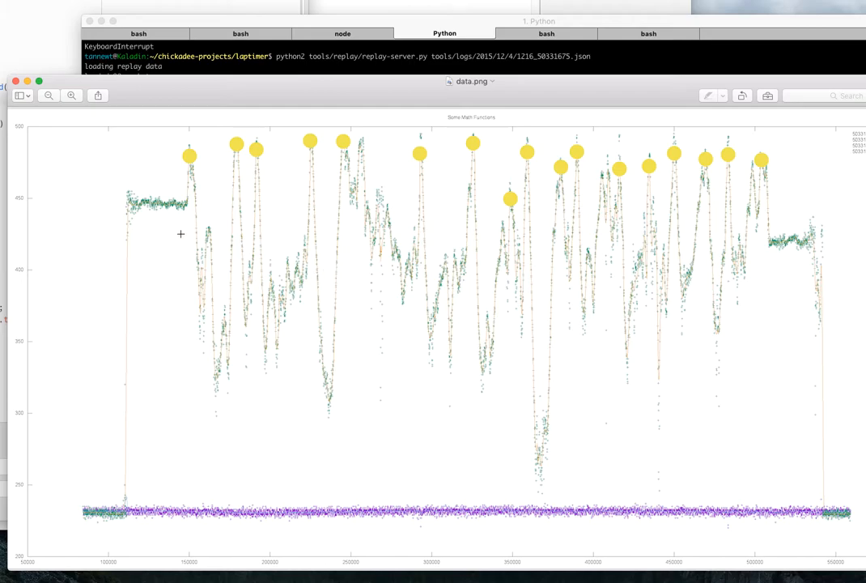
mouse_move(203, 254)
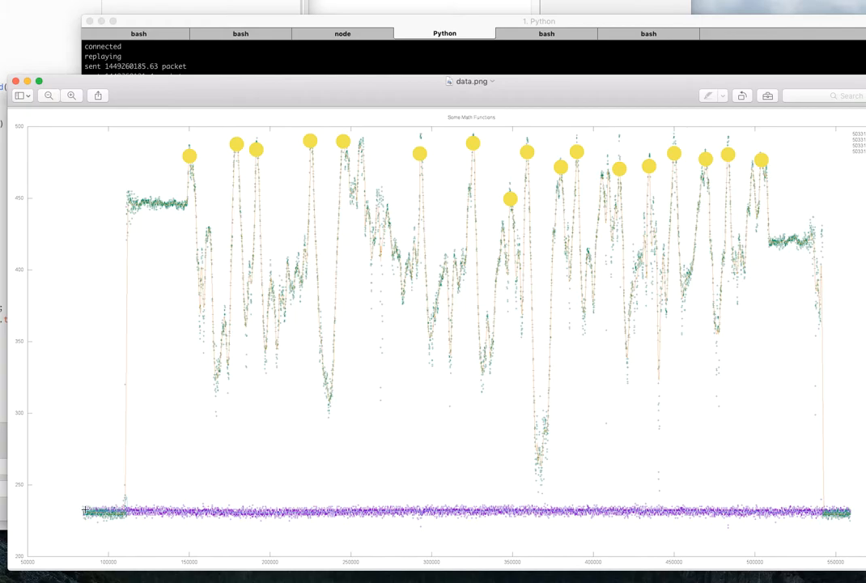
mouse_move(165, 190)
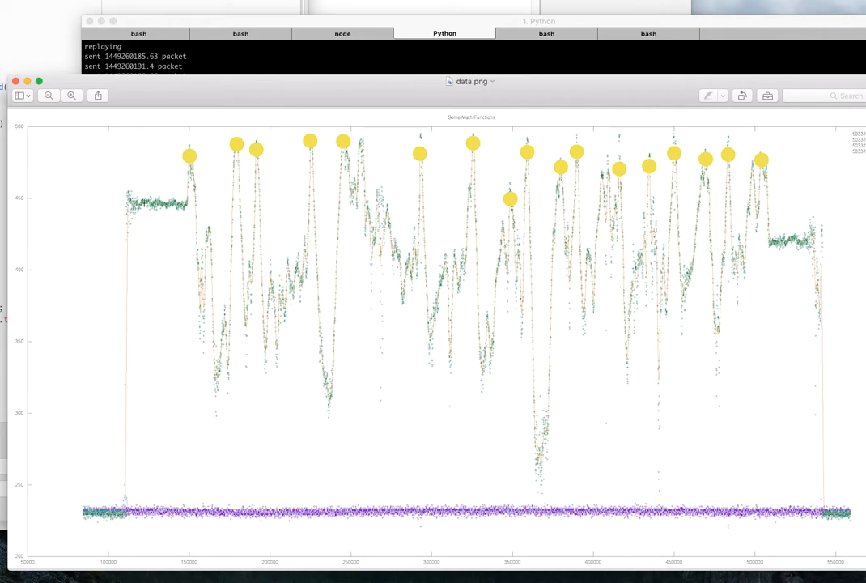
mouse_move(210, 325)
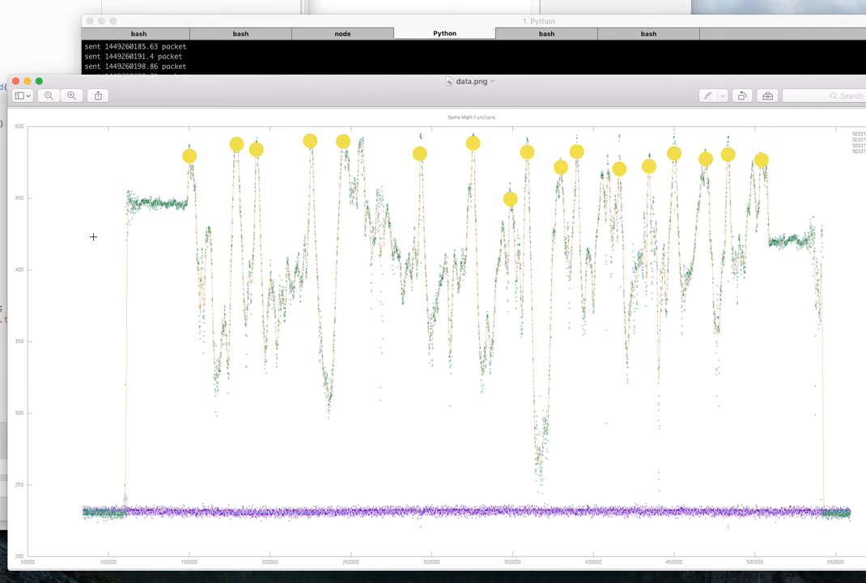
mouse_move(172, 197)
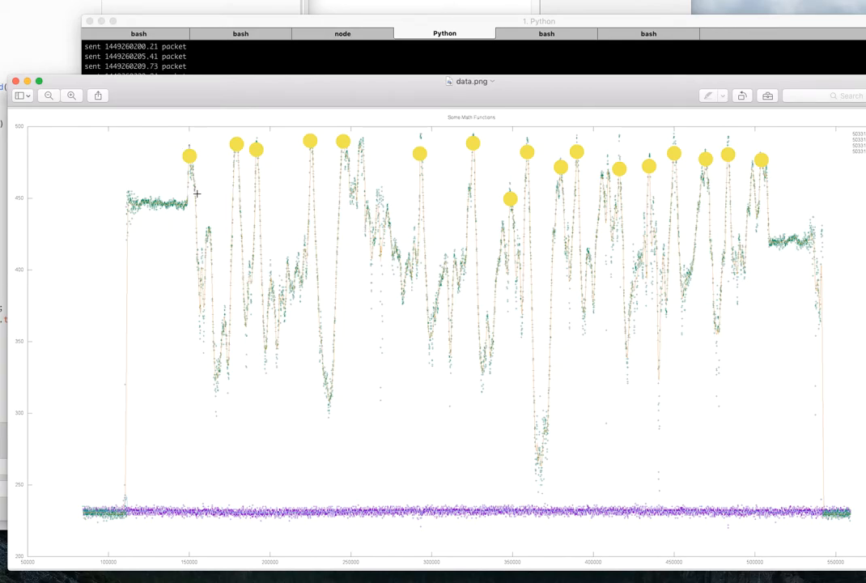
mouse_move(120, 214)
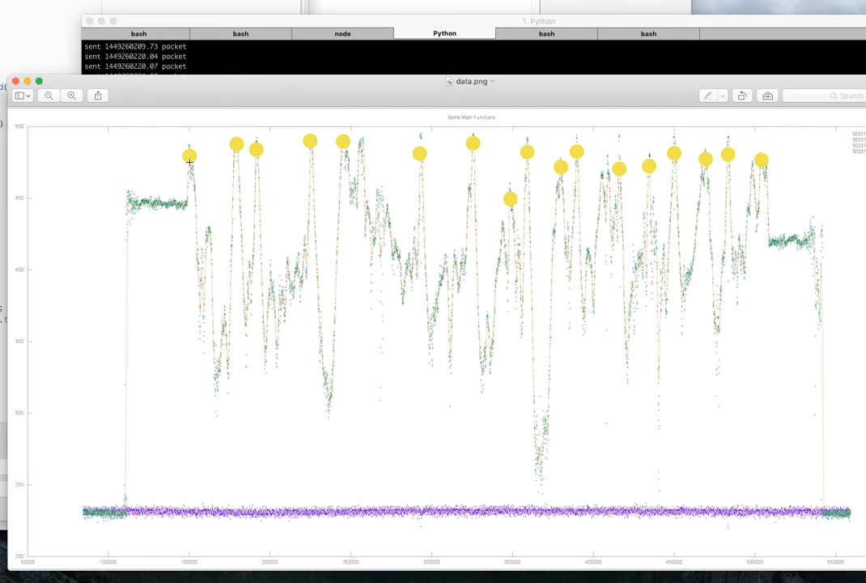
mouse_move(199, 154)
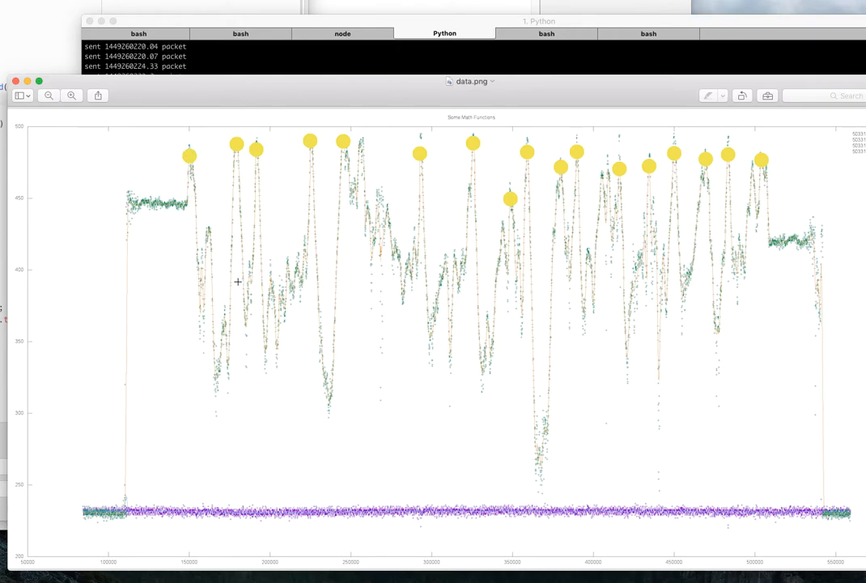
mouse_move(233, 151)
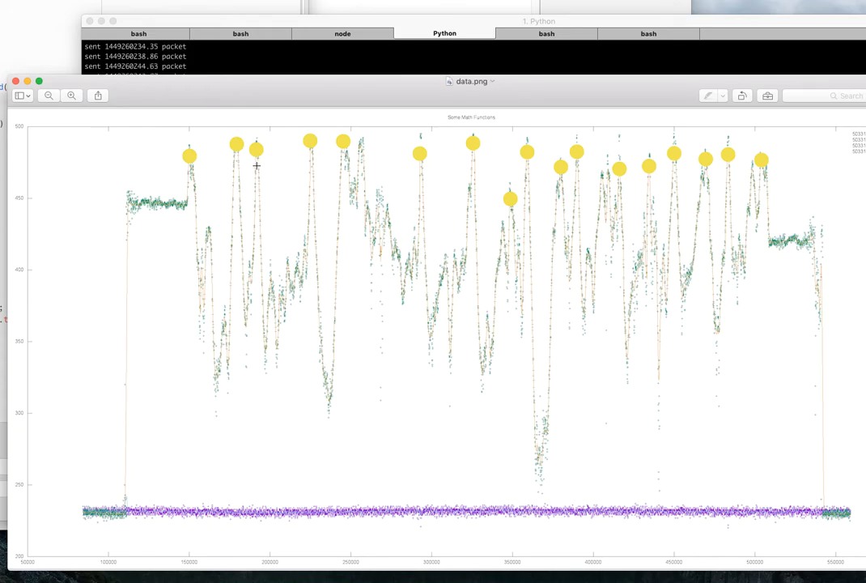
mouse_move(233, 152)
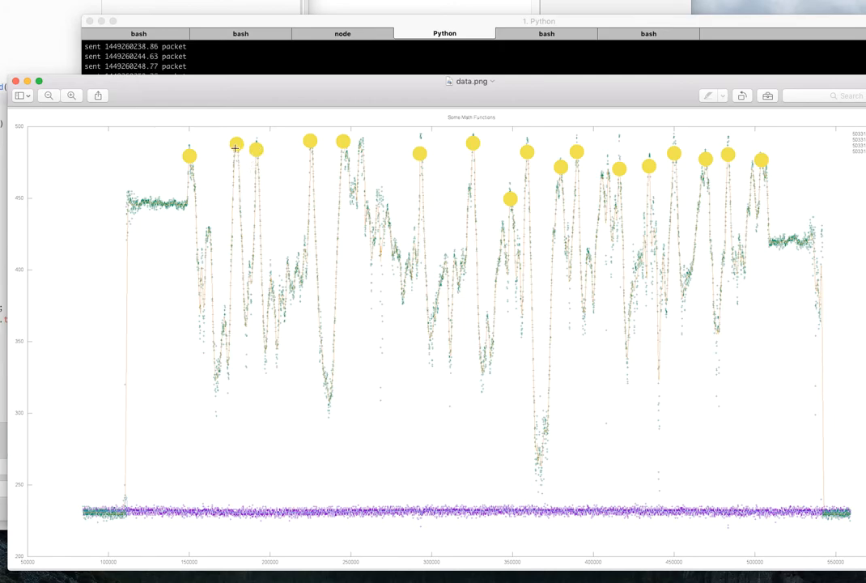
mouse_move(271, 158)
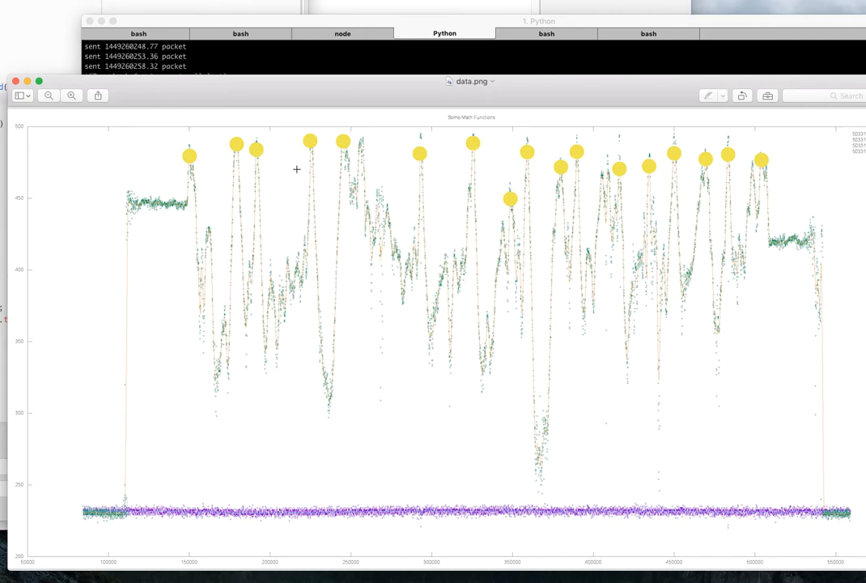
left_click(446, 33)
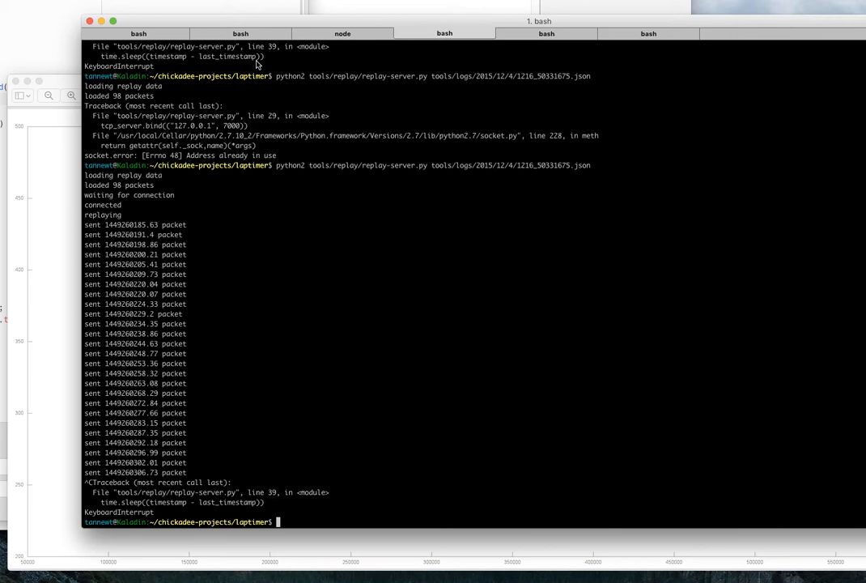
mouse_move(284, 177)
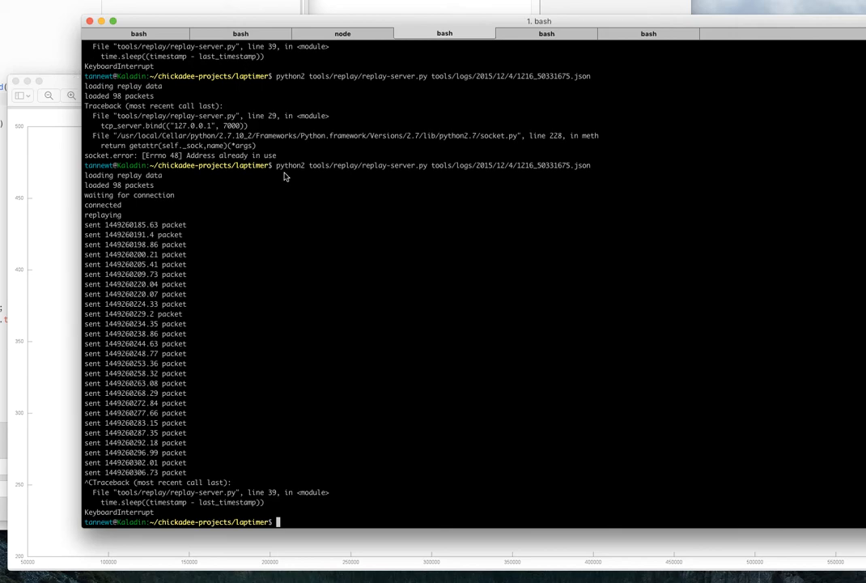